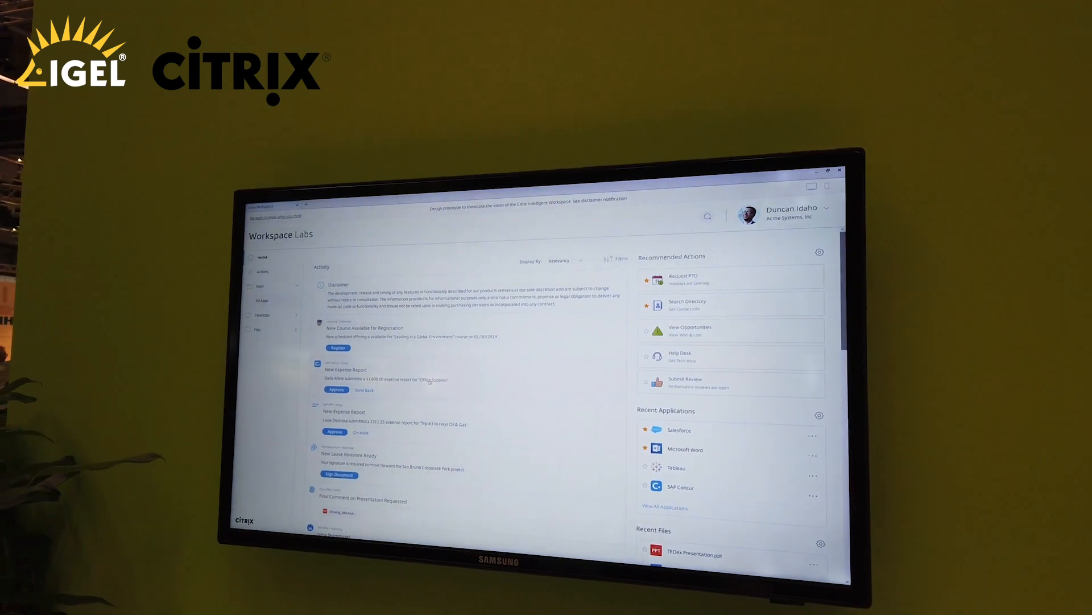
Step: Request one day of PTO ending 05/21/2019 from Recommended Actions and submit it
left_click(372, 369)
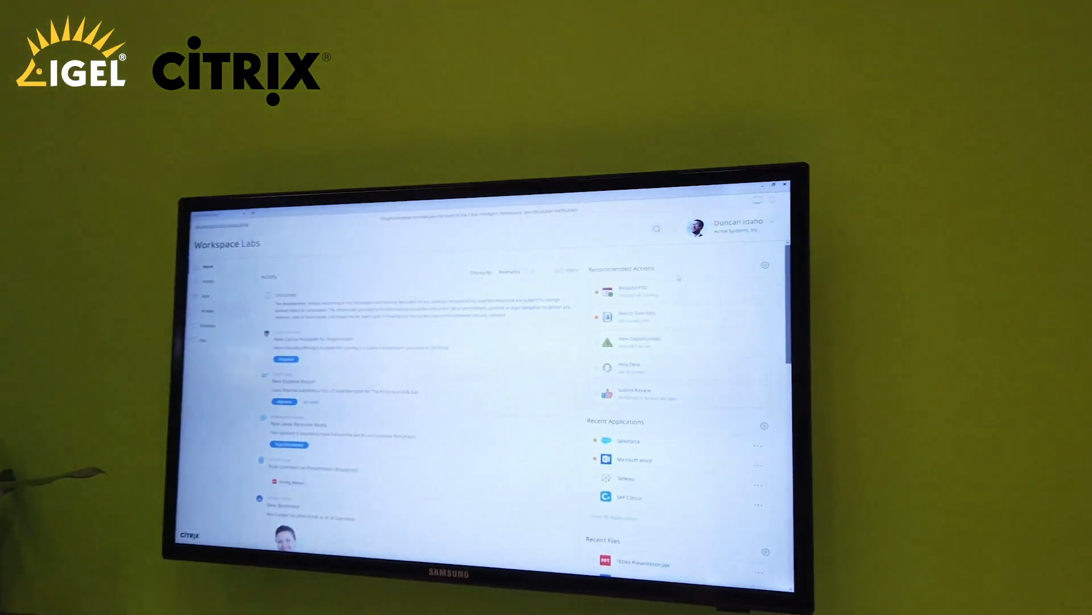
left_click(632, 292)
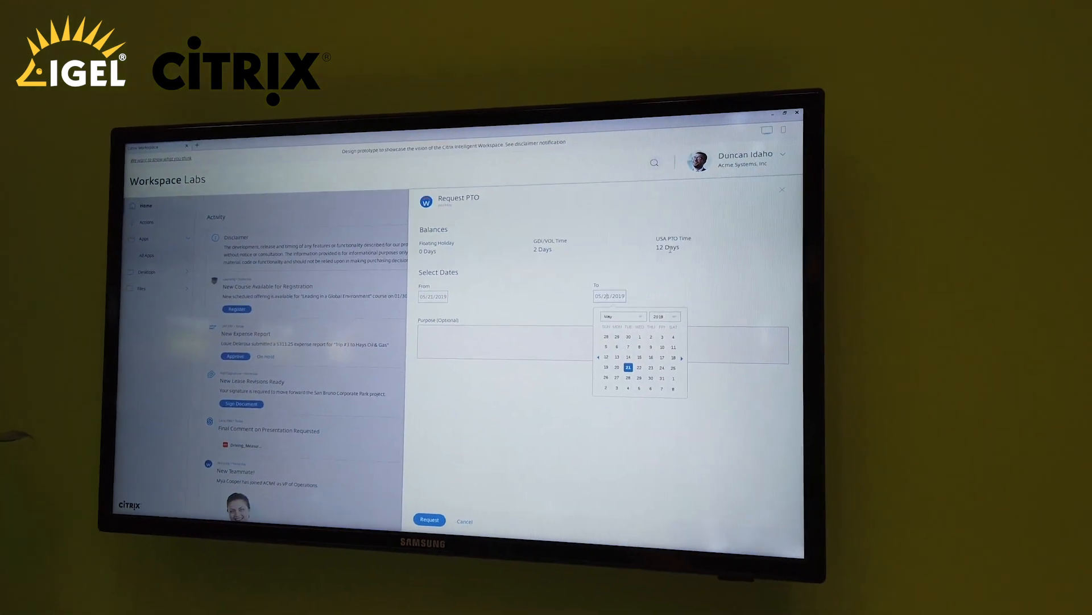
left_click(628, 367)
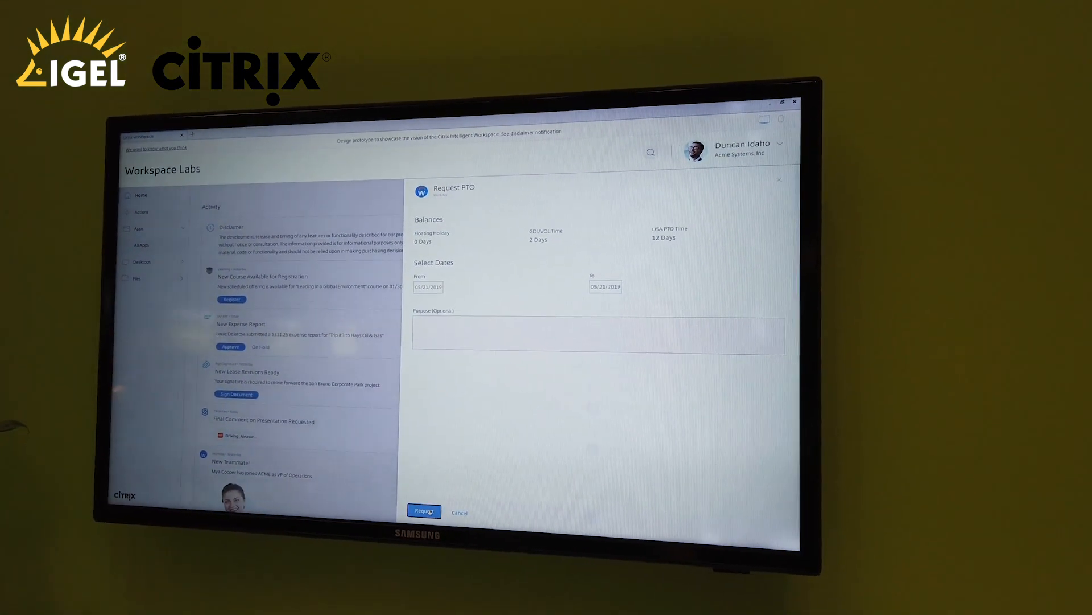
left_click(422, 511)
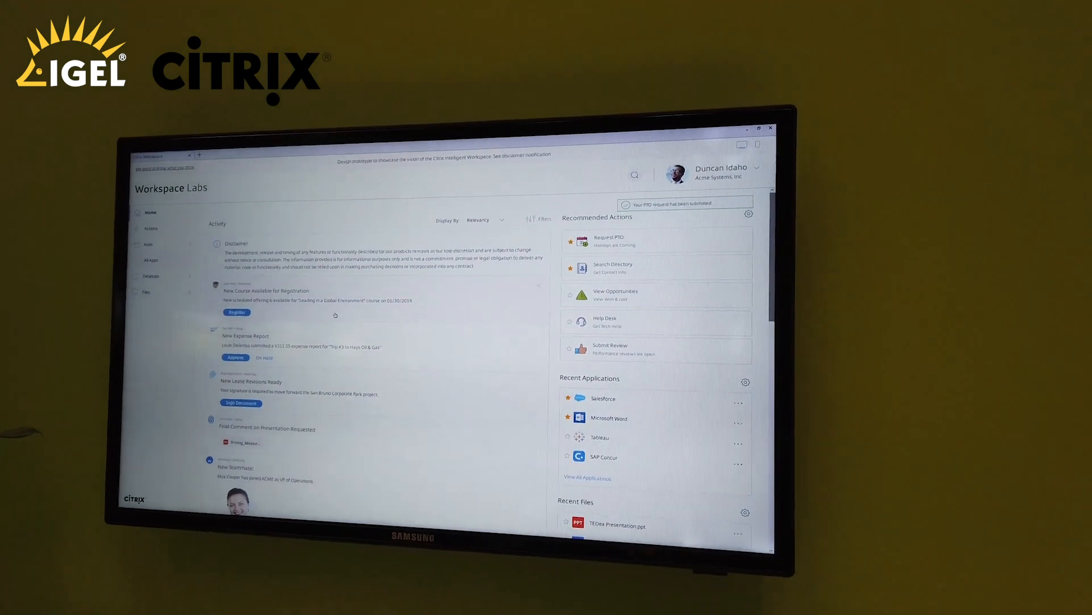